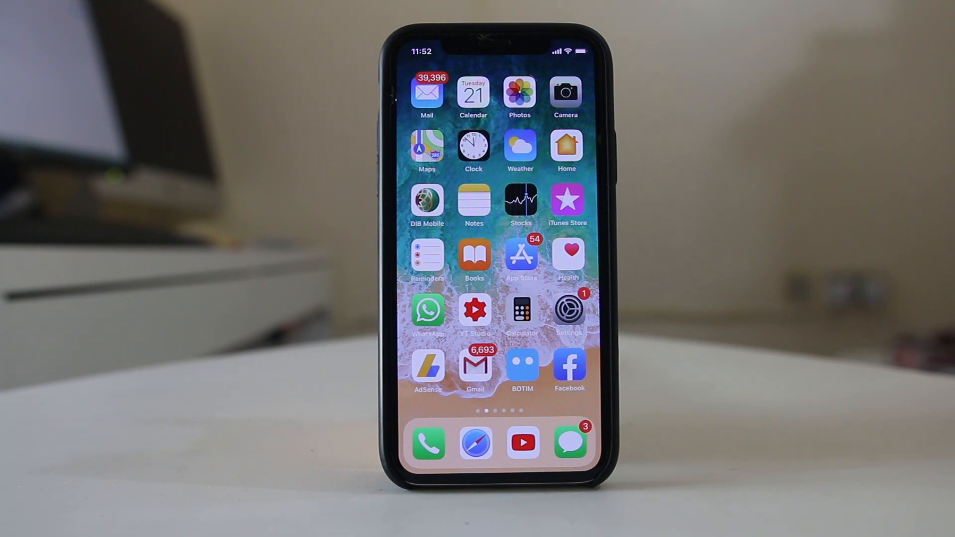
Launch Settings from the home screen and scroll down to the per-app entries where Phone sits.
click(569, 311)
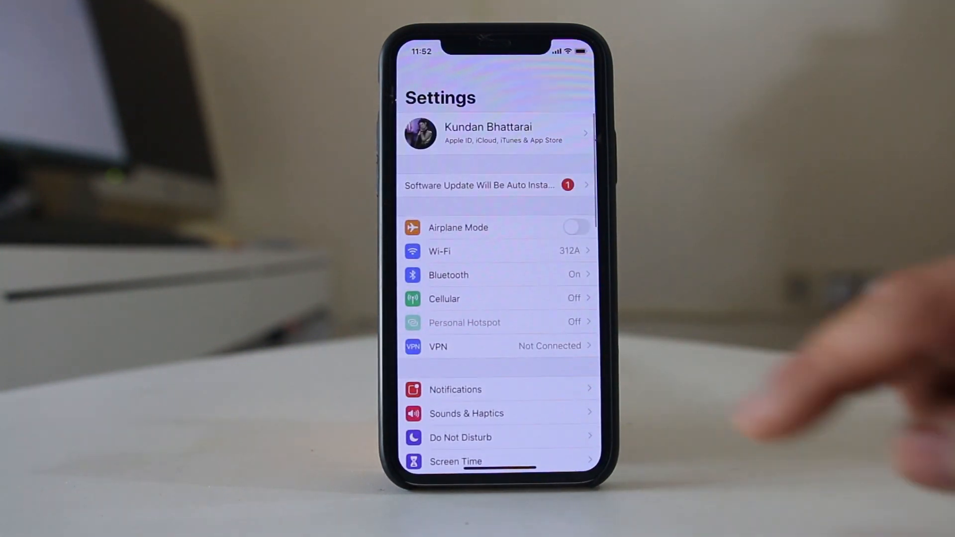
scroll(down, 3)
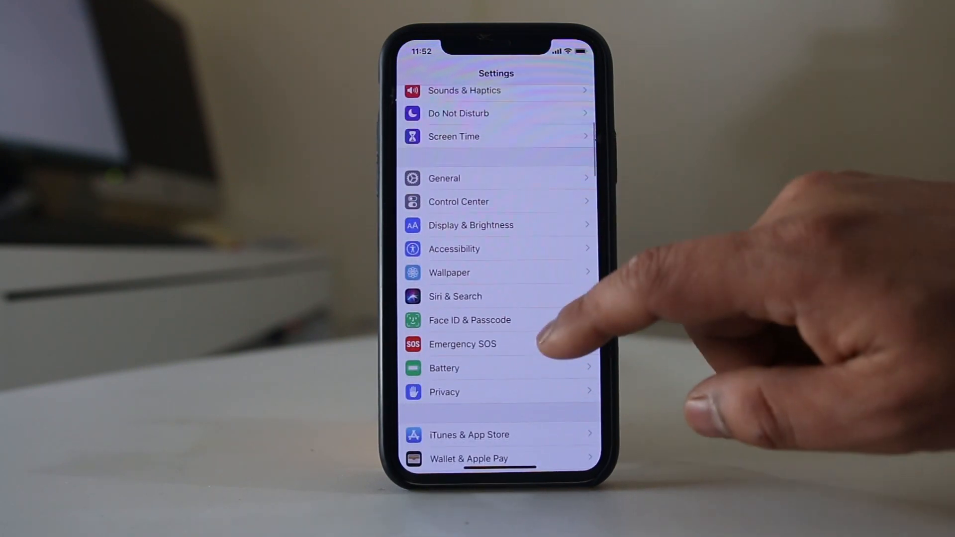
scroll(down, 3)
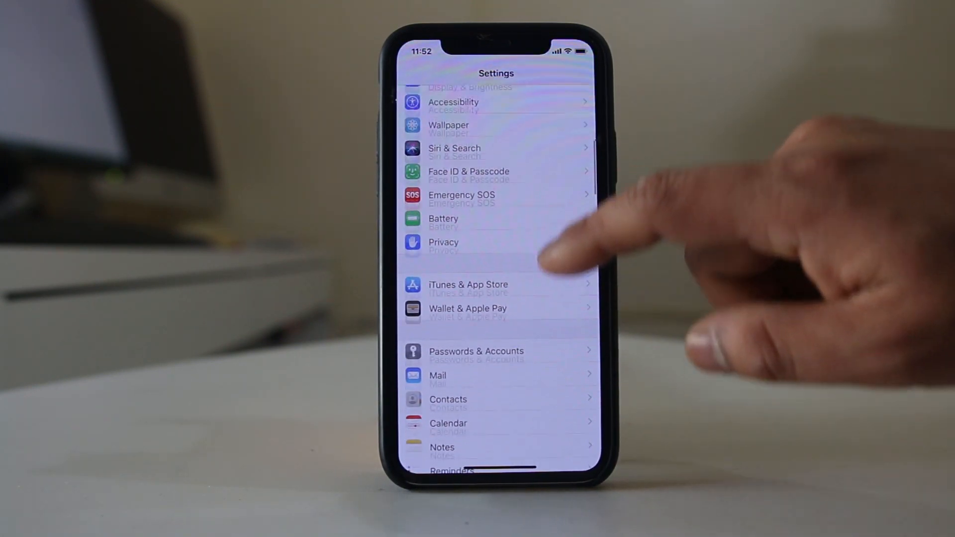
scroll(down, 3)
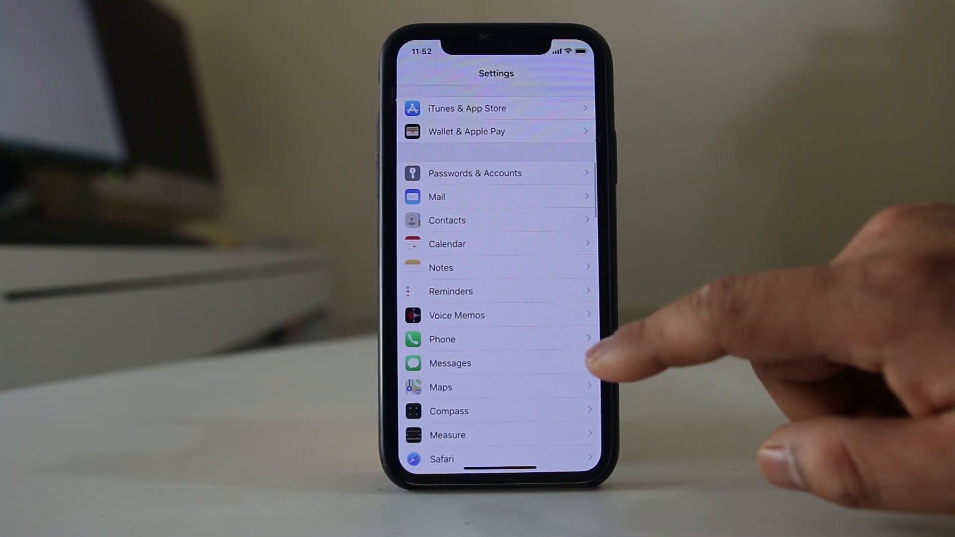
Go into Phone settings and reach the Announce Calls screen, currently showing Never checked.
click(442, 339)
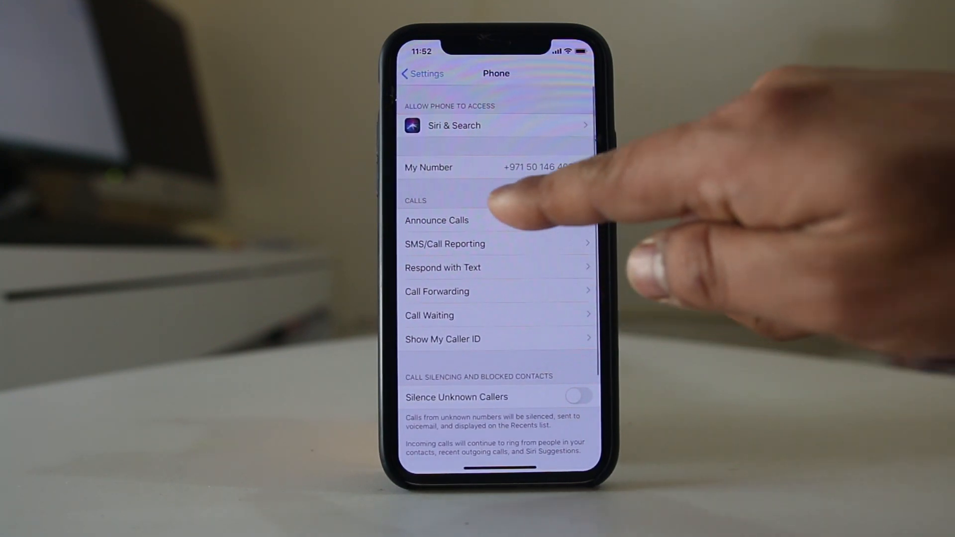
click(437, 220)
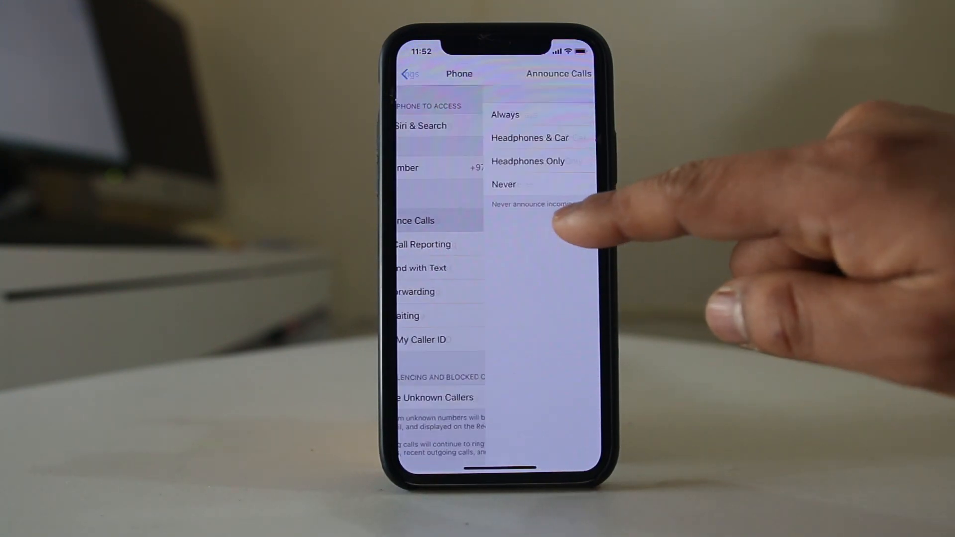
click(503, 184)
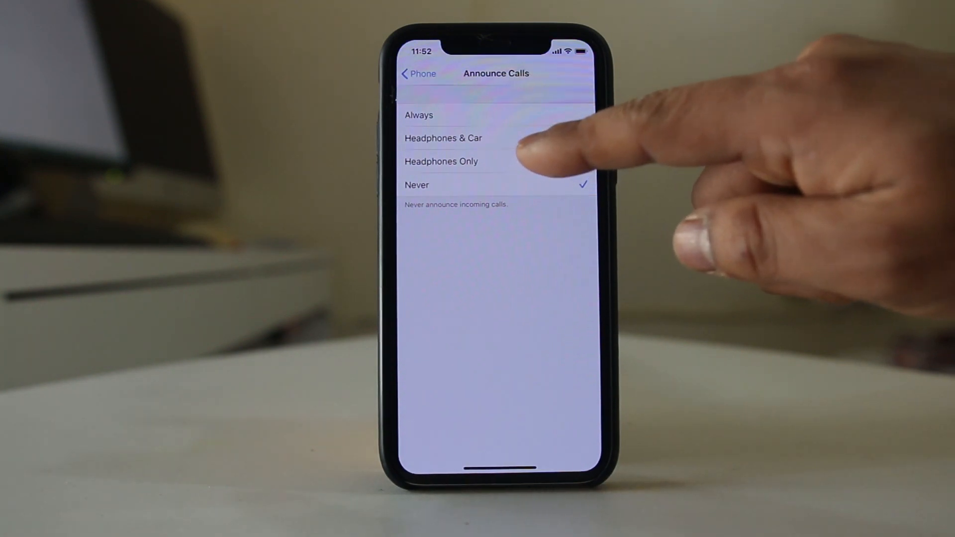
Try Headphones Only and Headphones & Car, then leave Announce Calls set to Always.
click(441, 161)
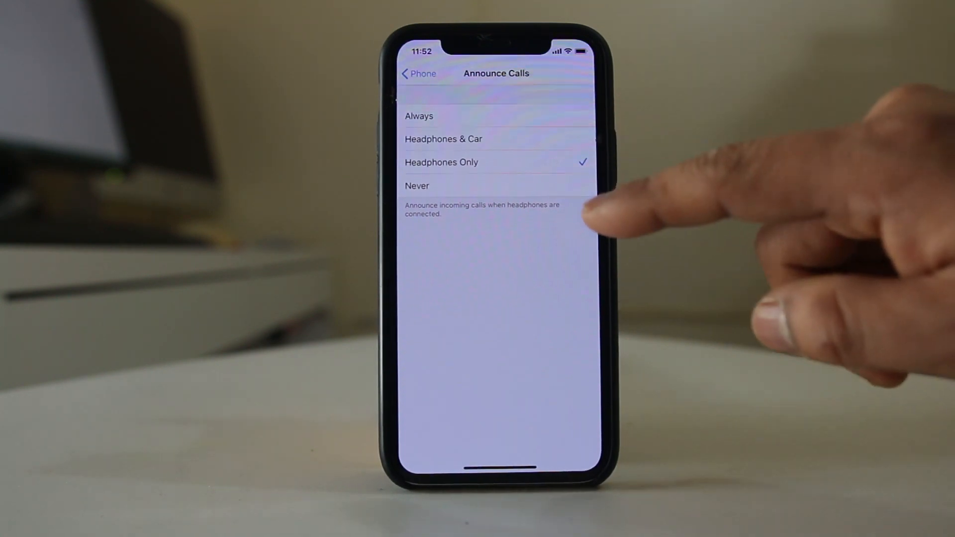
click(444, 139)
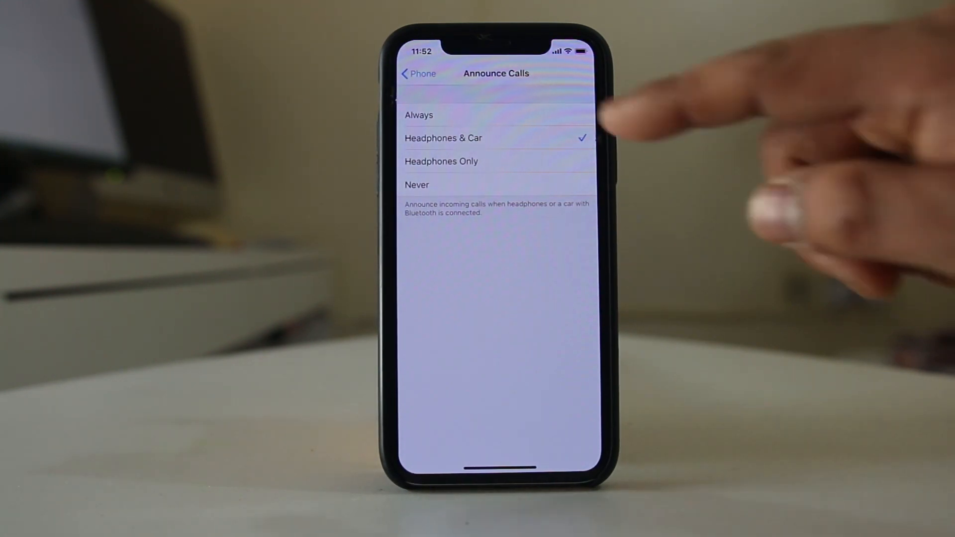
click(418, 115)
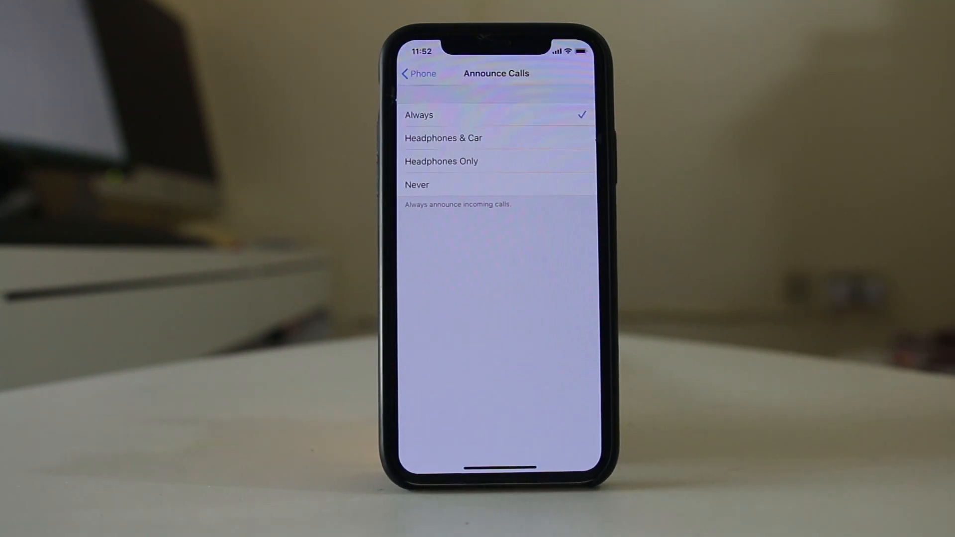